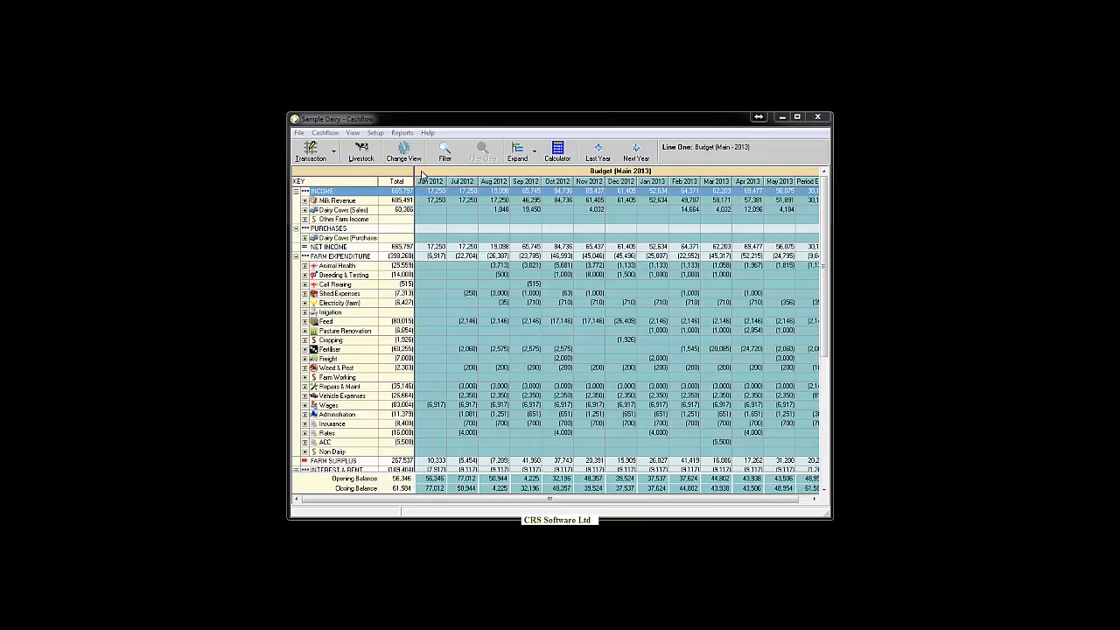
Switch the view to the Main budget for year 2015.
click(403, 151)
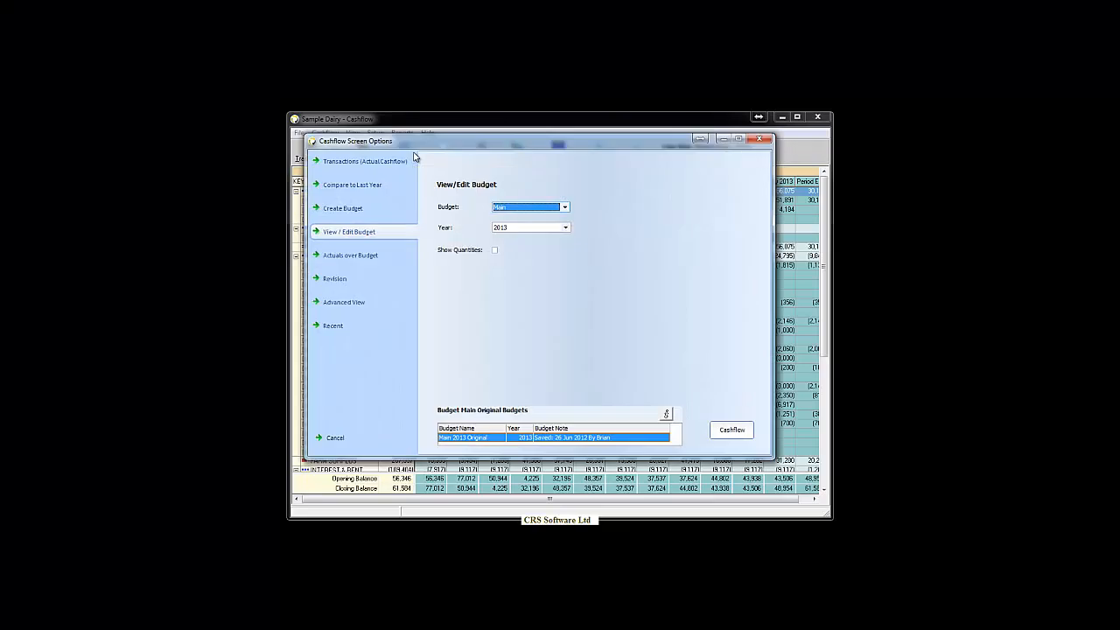
click(565, 228)
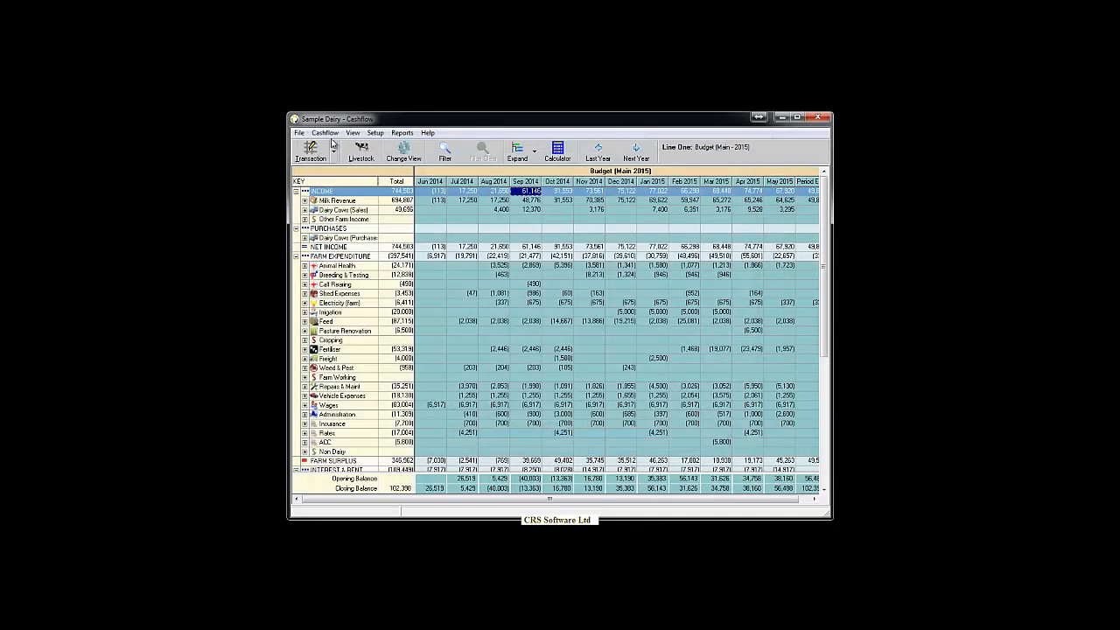
Open the Balance & Rates editor from the Cashflow Edit menu.
click(324, 132)
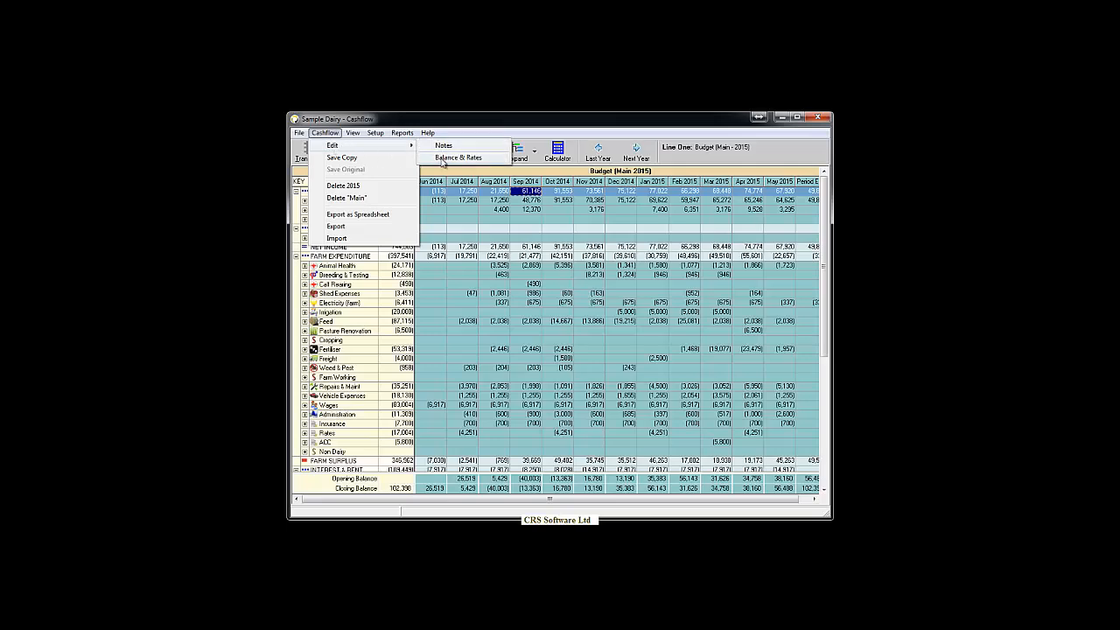
click(458, 157)
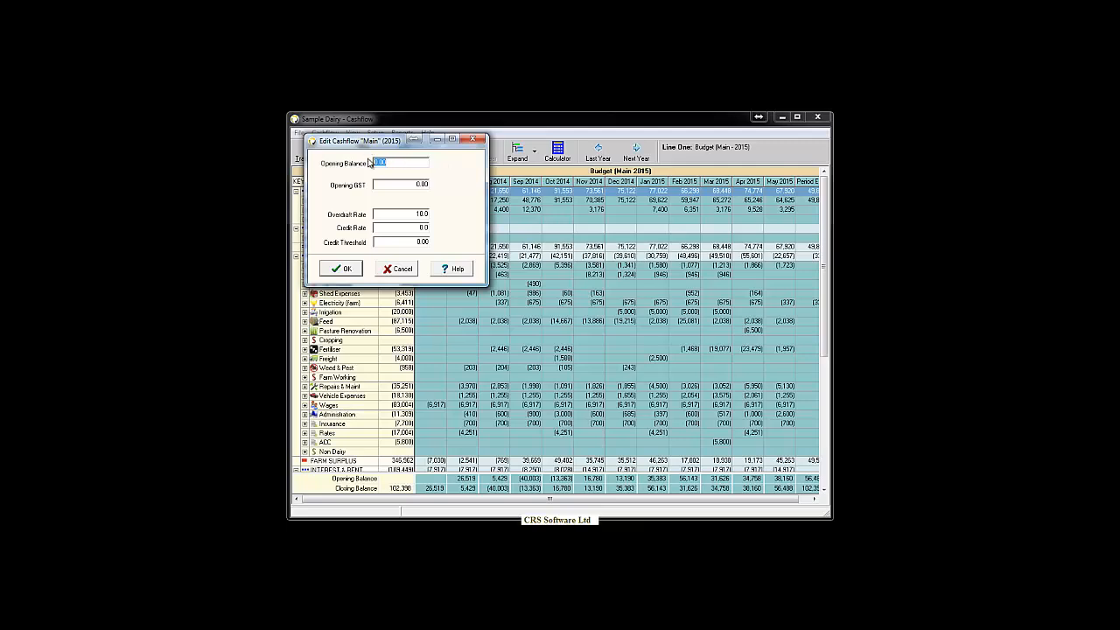
Enter 53847.96 as the opening balance and move to the Opening GST field.
text(53847.96)
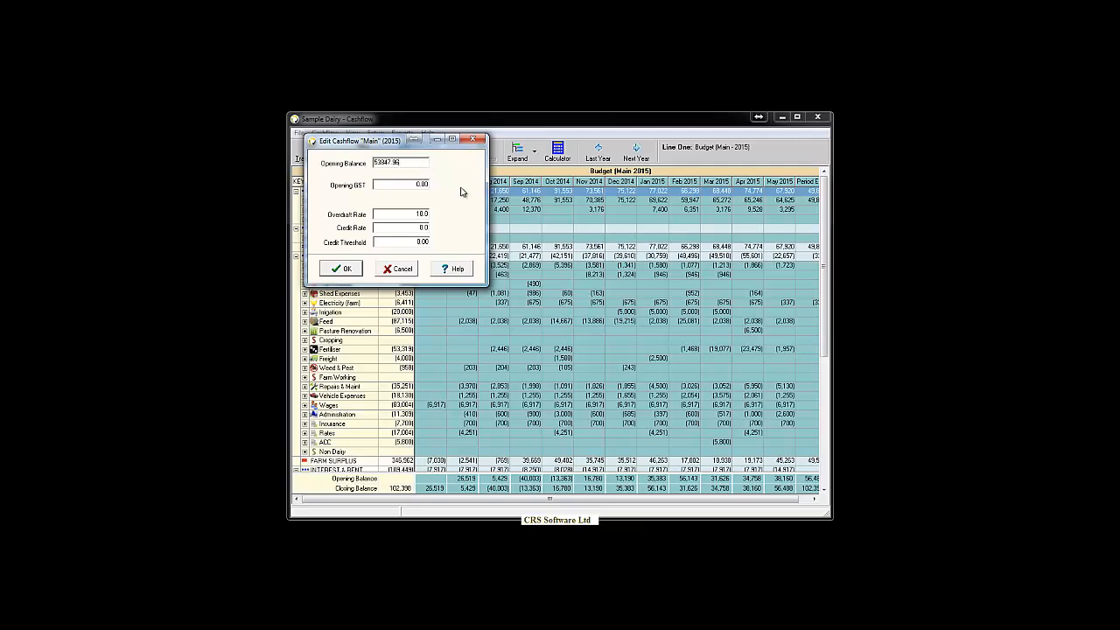
click(398, 184)
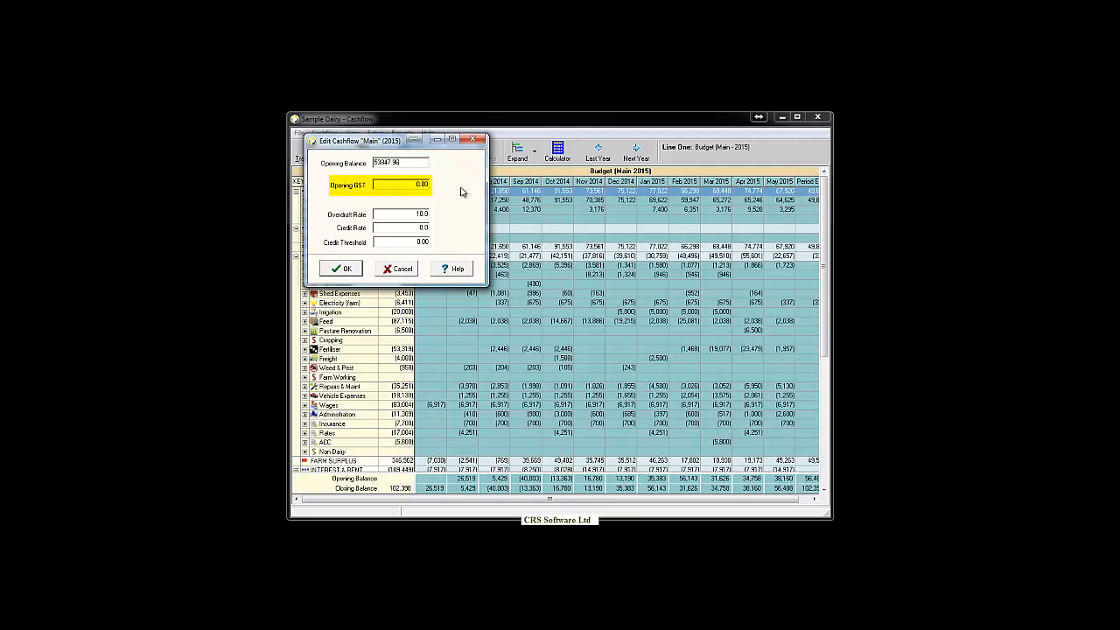
click(398, 184)
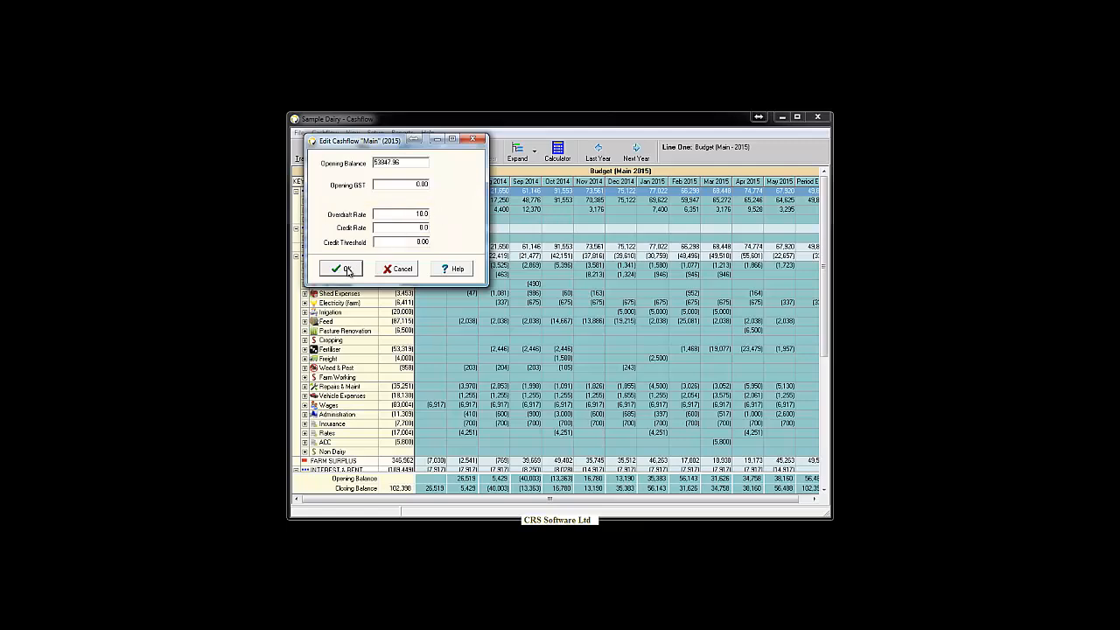
click(342, 269)
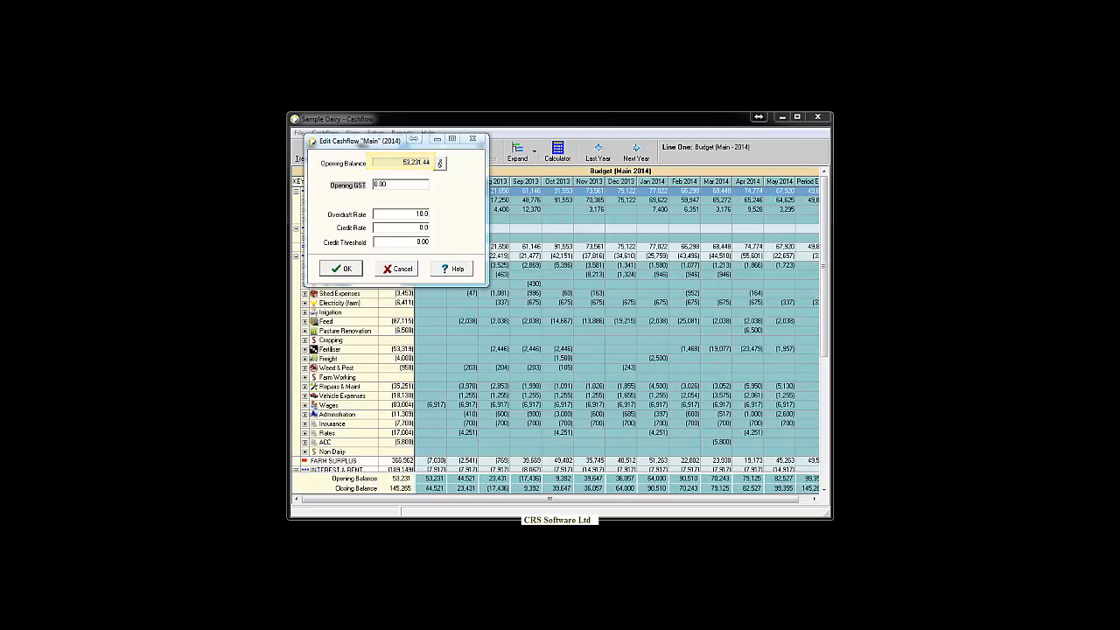
click(440, 162)
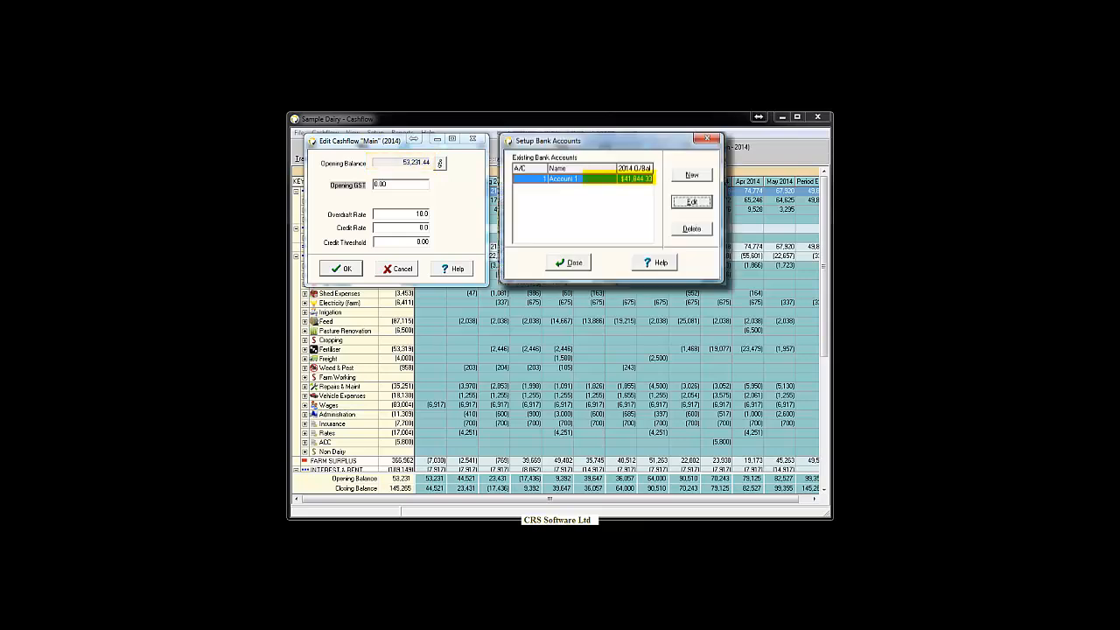
click(569, 263)
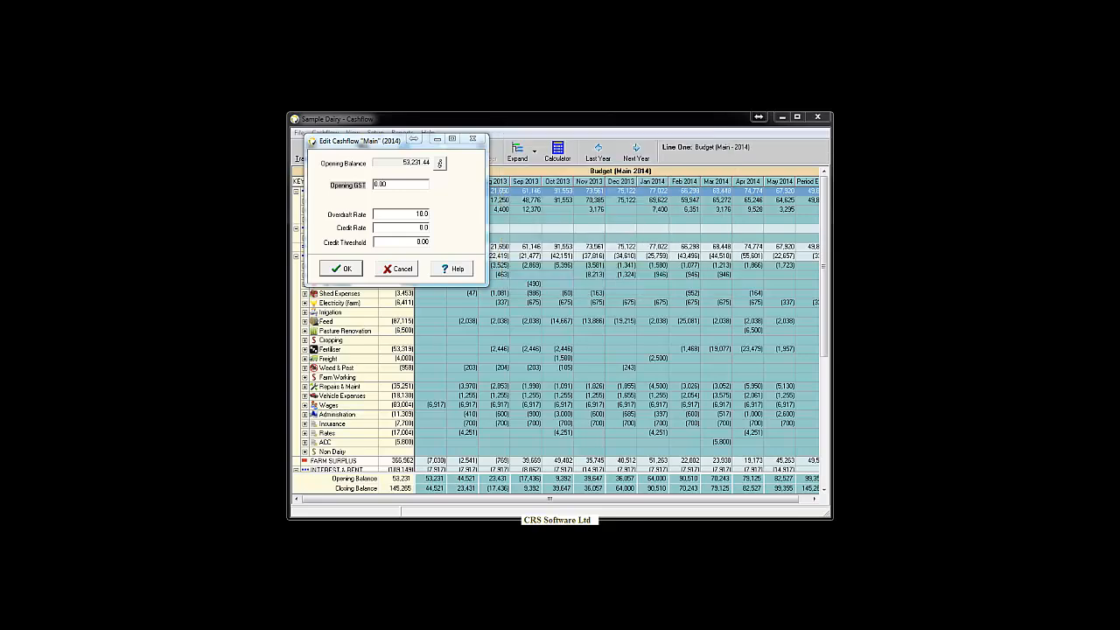